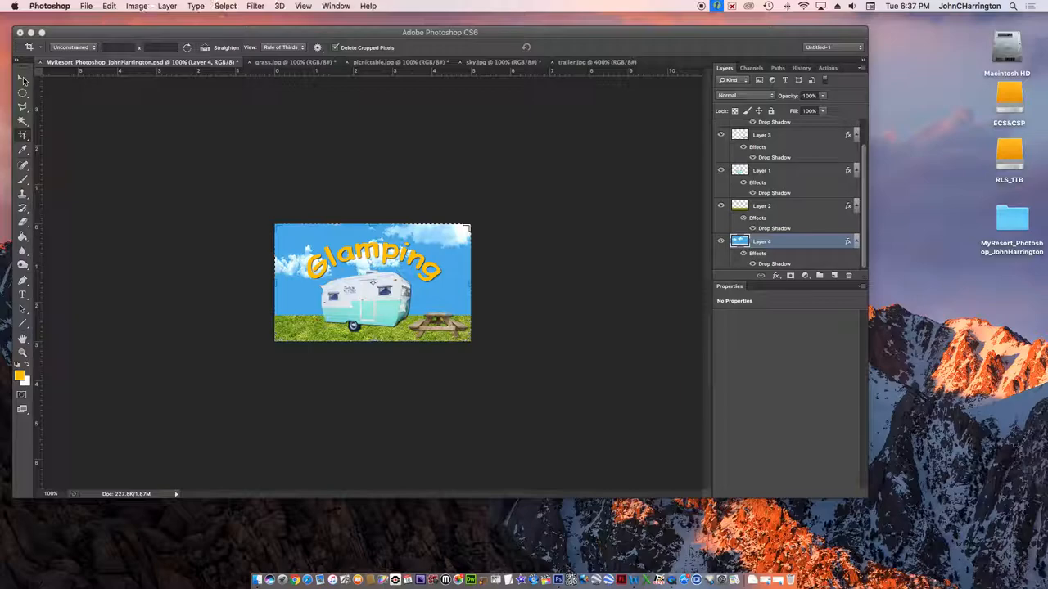
Widen the canvas to 6 inches in Canvas Size, adding transparent strips on both sides.
left_click(23, 78)
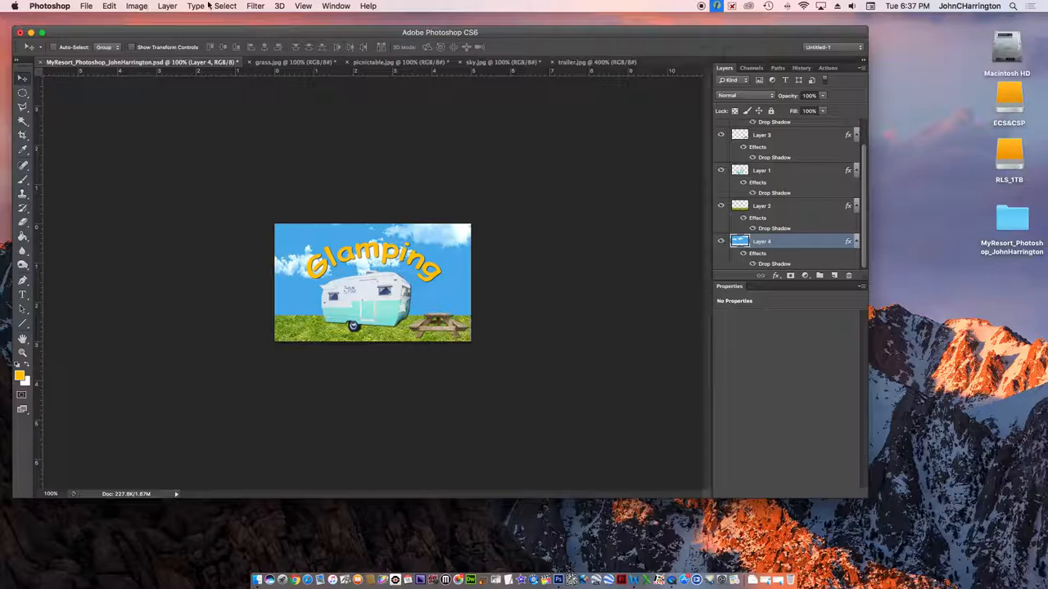
left_click(136, 7)
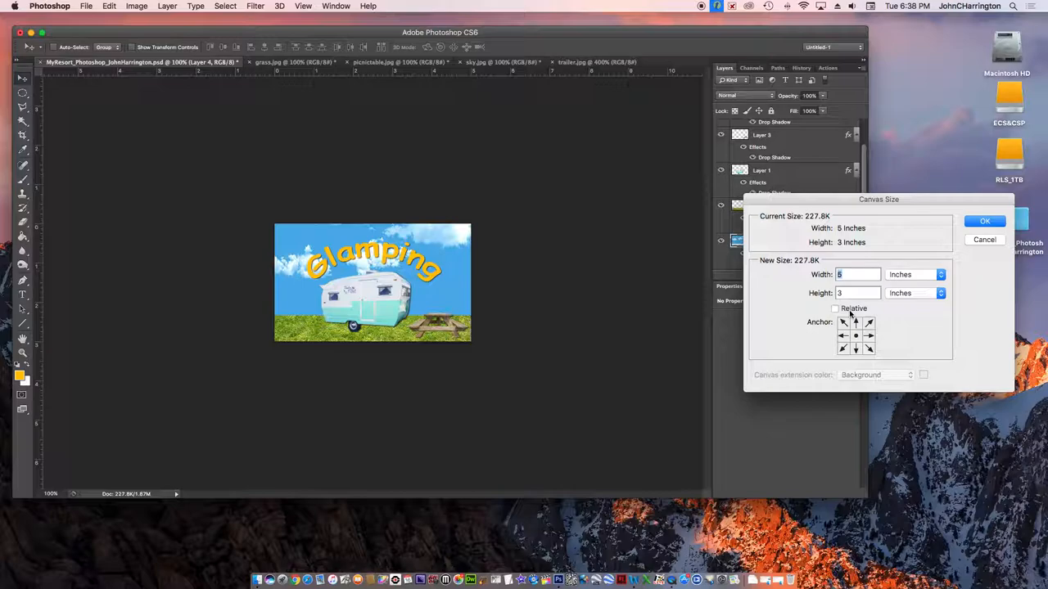
type("6")
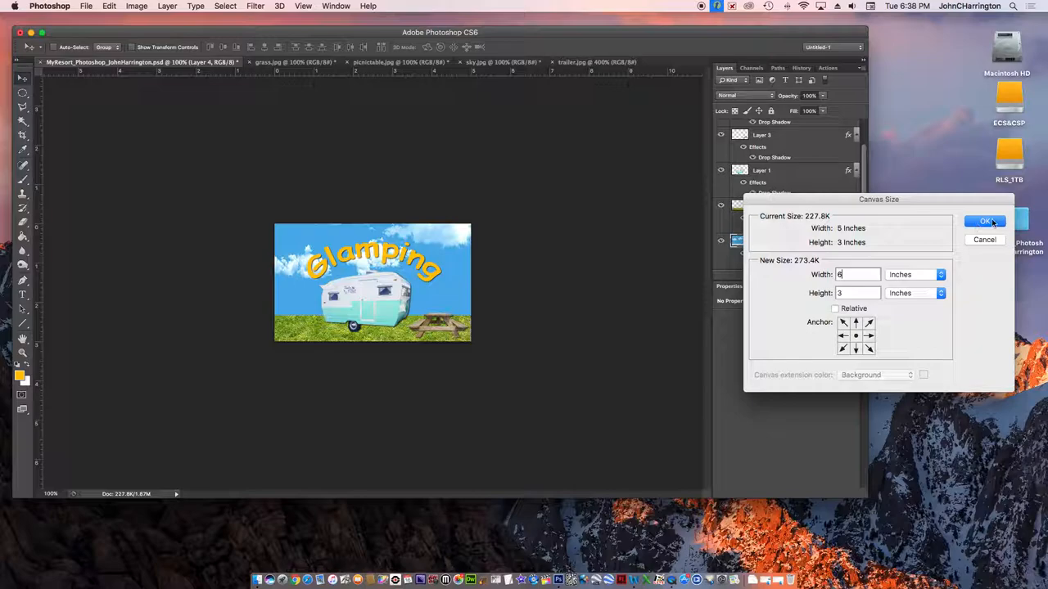
left_click(985, 221)
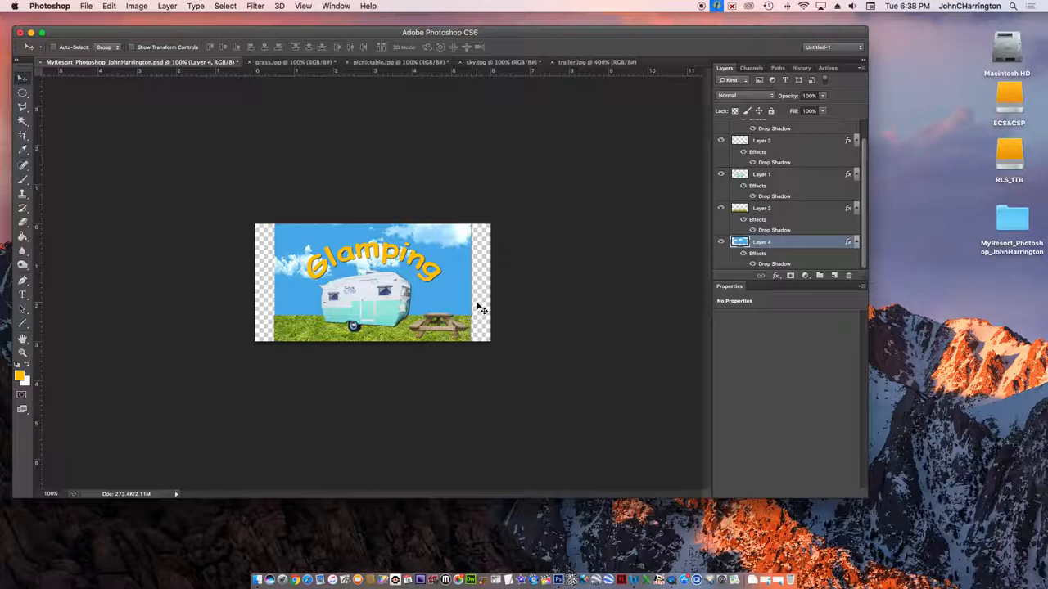
mouse_move(265, 254)
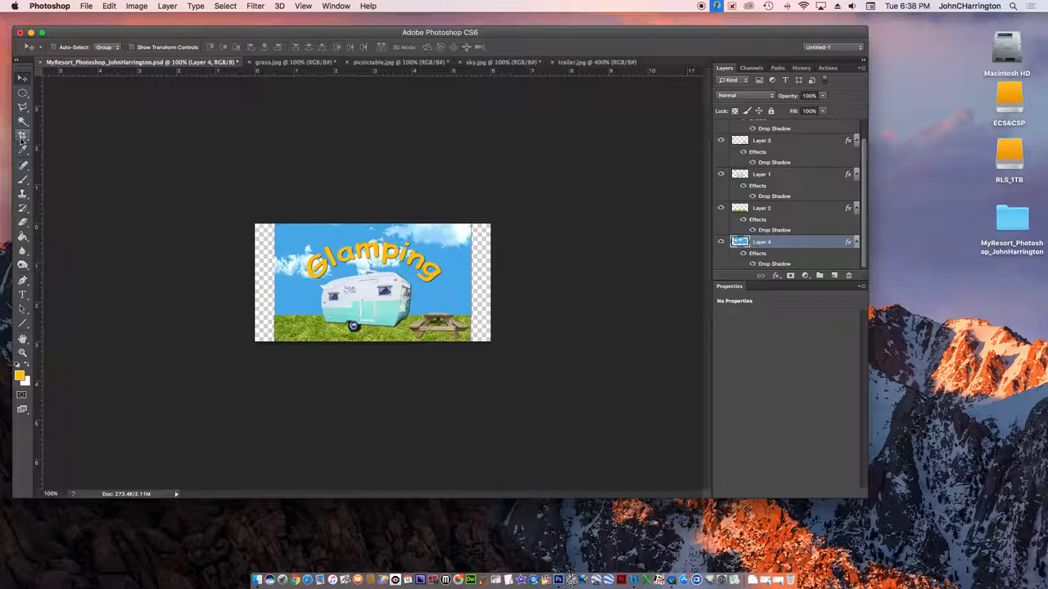
left_click(137, 6)
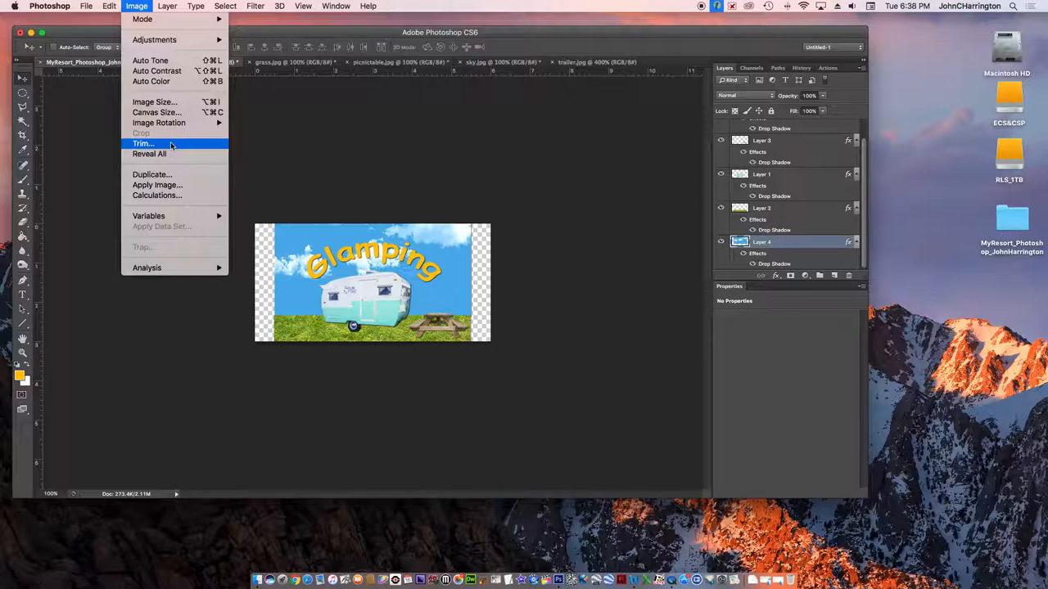
Trim away the transparent edge pixels via Image > Trim, restoring the original bounds.
left_click(143, 144)
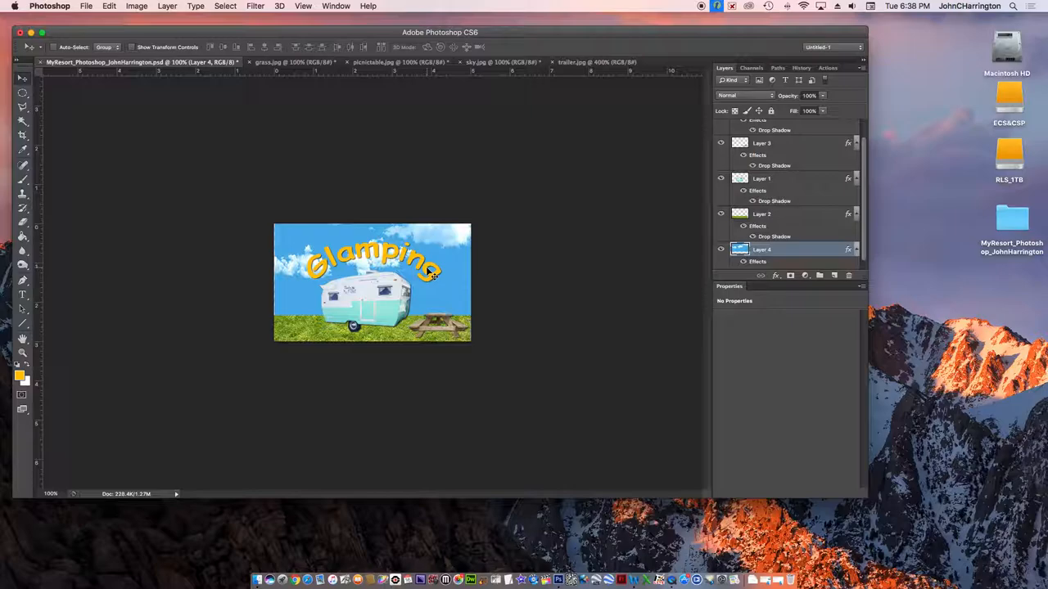
mouse_move(450, 288)
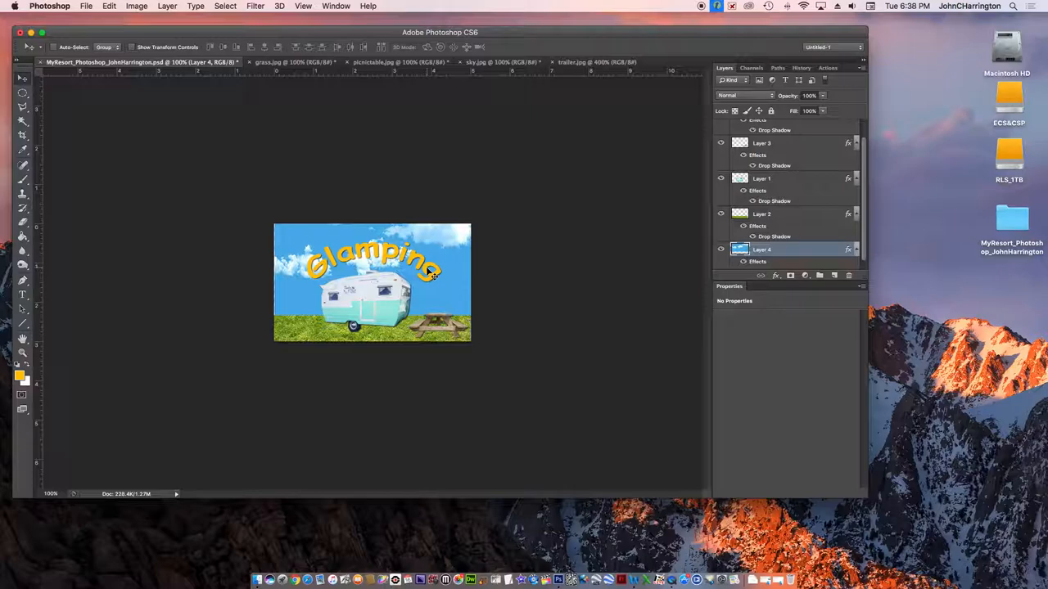